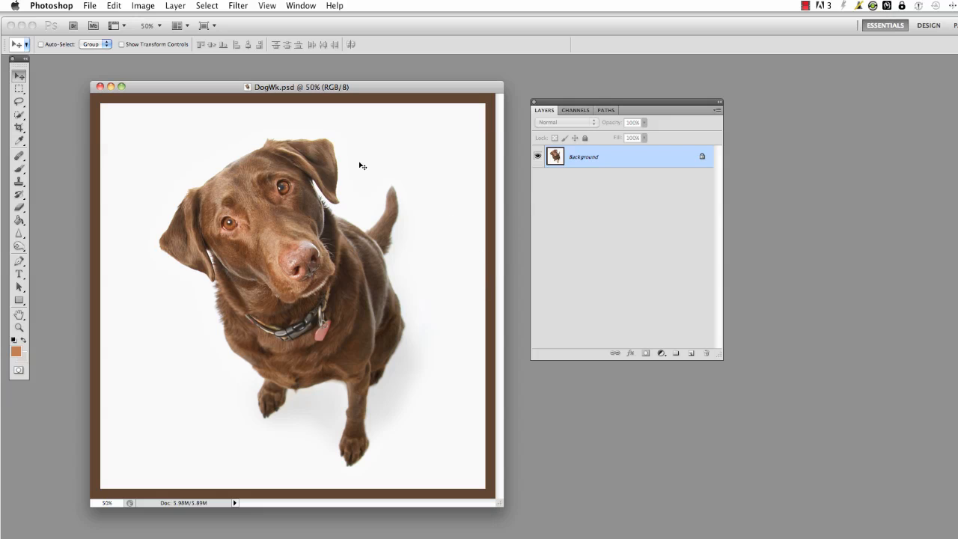
mouse_move(425, 407)
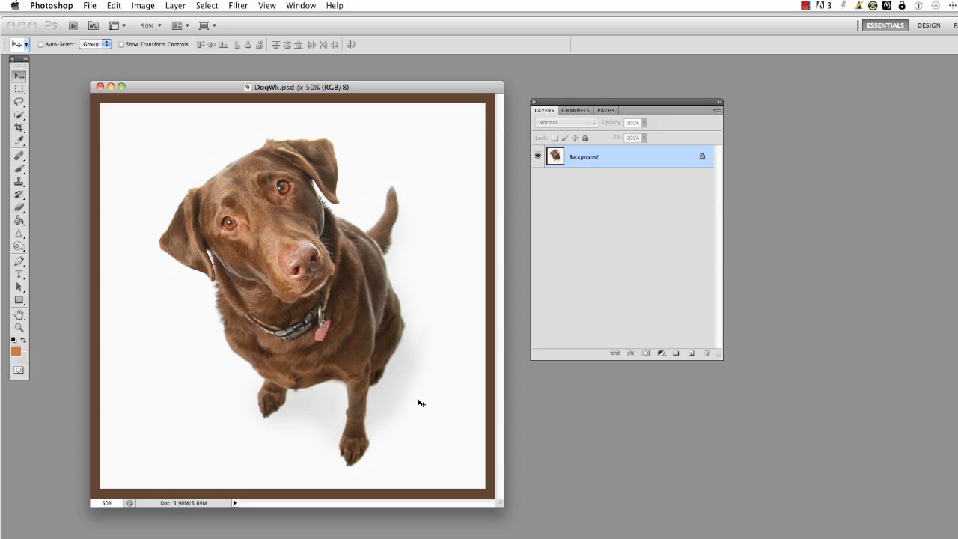
mouse_move(423, 400)
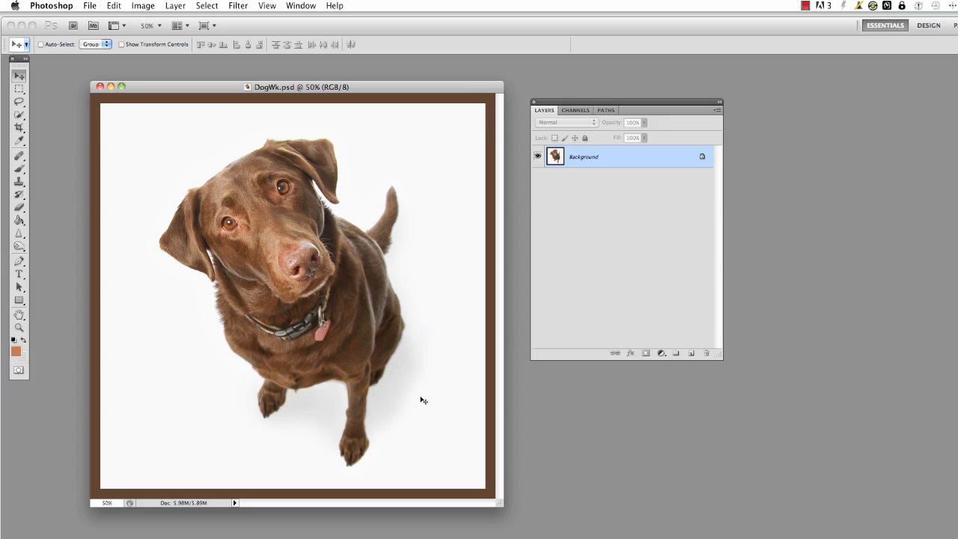
mouse_move(424, 403)
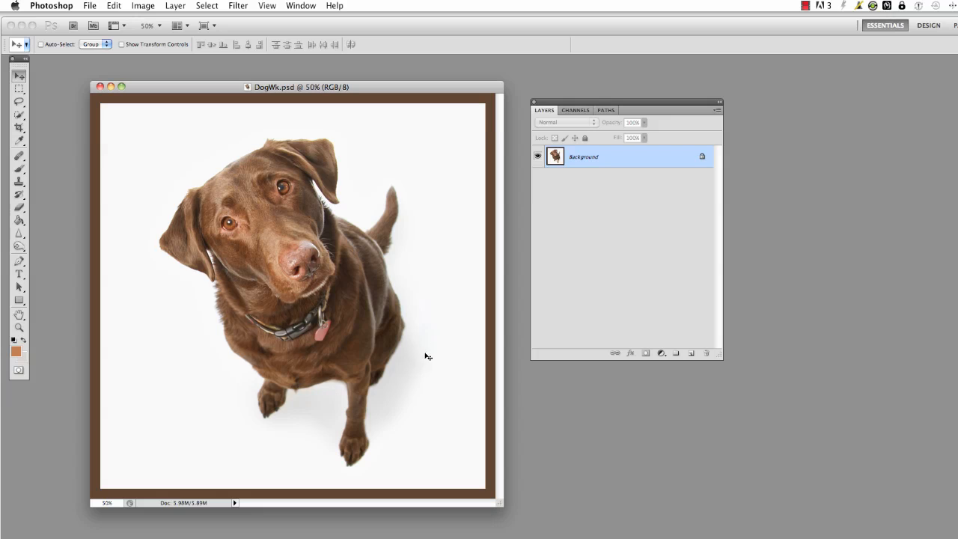
mouse_move(422, 378)
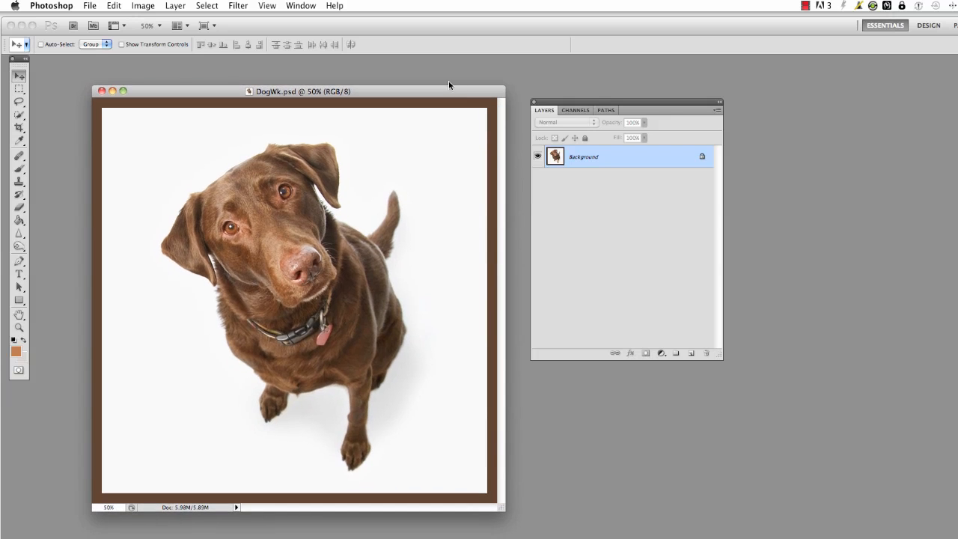
mouse_move(353, 186)
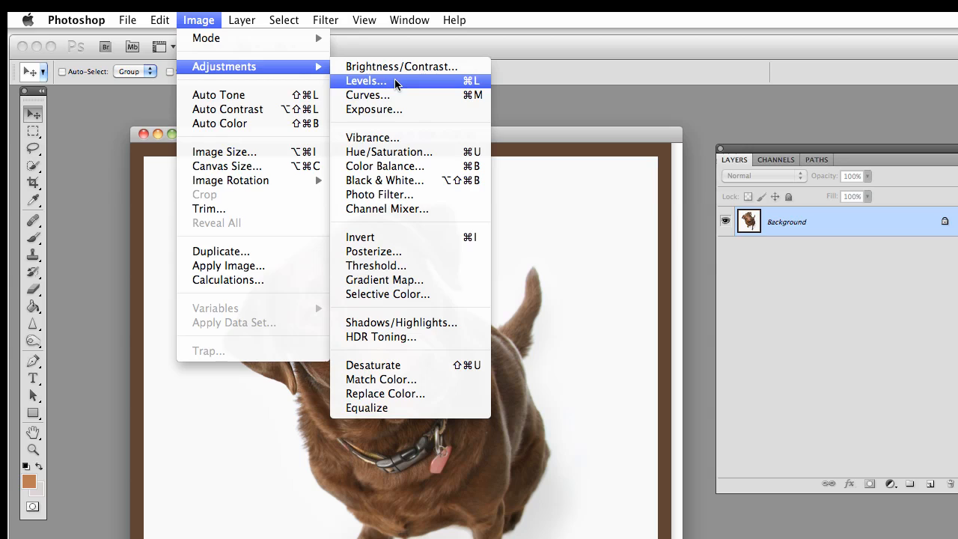
Apply Levels to the Background with black input 15 and white input 248
click(365, 80)
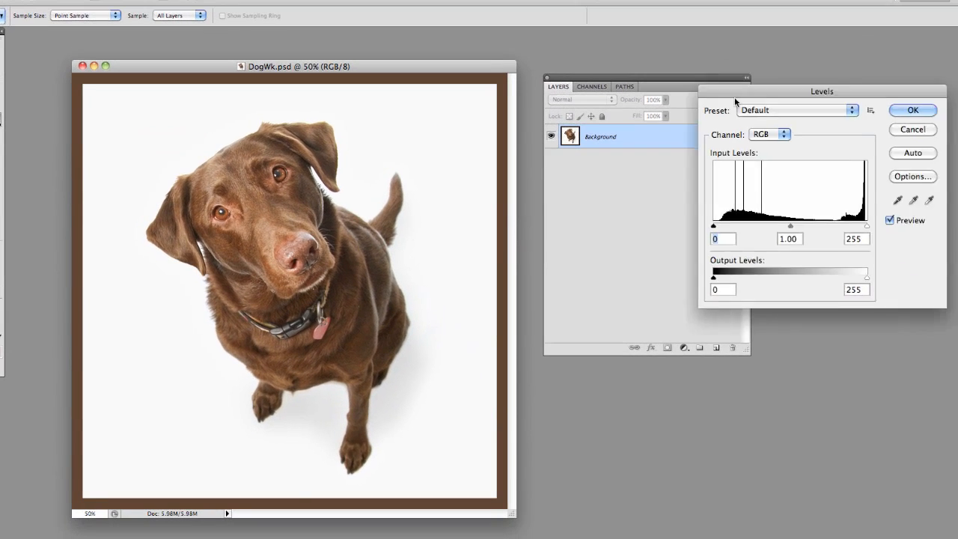
drag(821, 92, 643, 339)
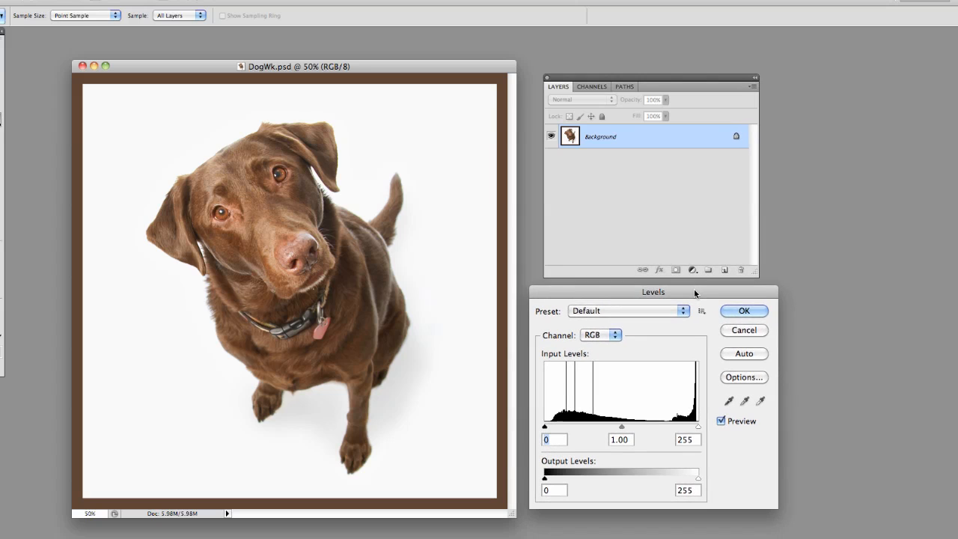
drag(545, 426, 550, 427)
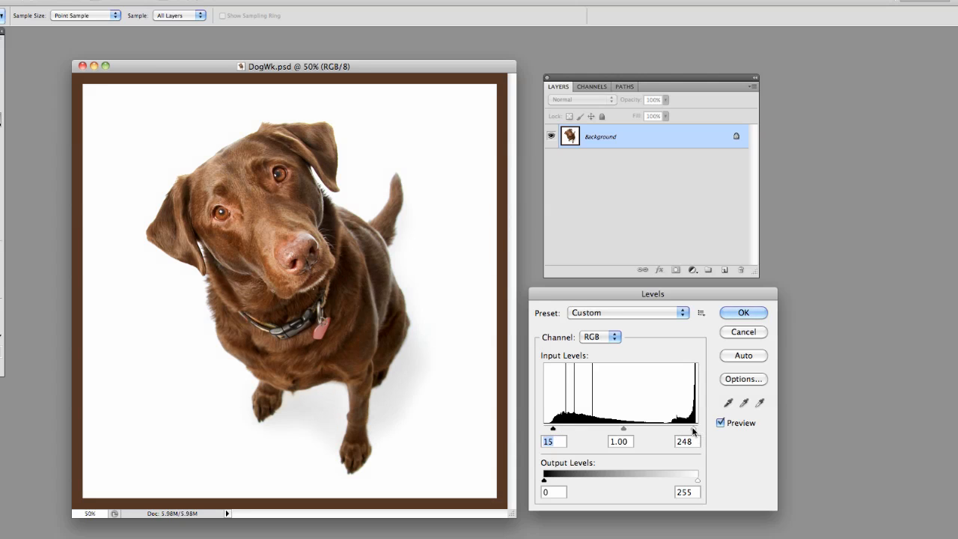
drag(552, 428, 571, 428)
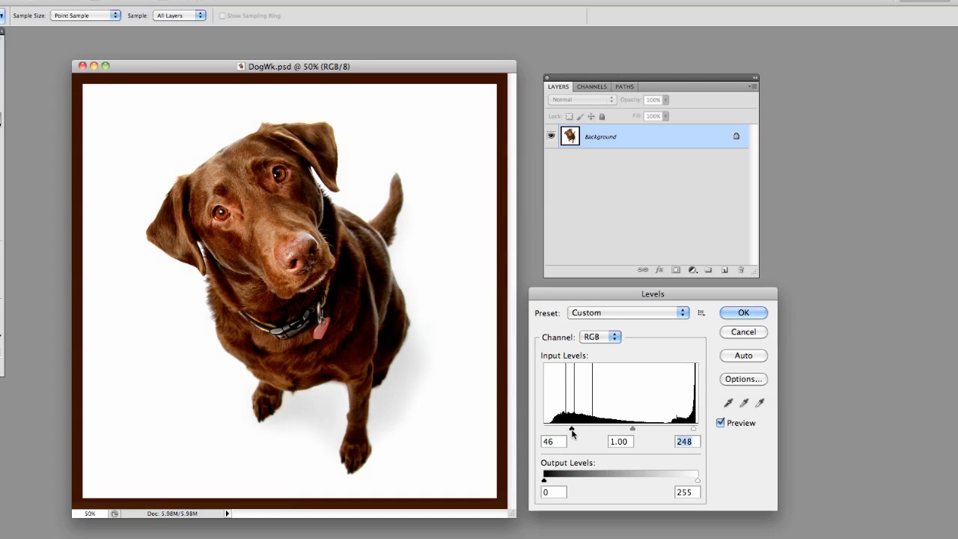
drag(571, 428, 552, 428)
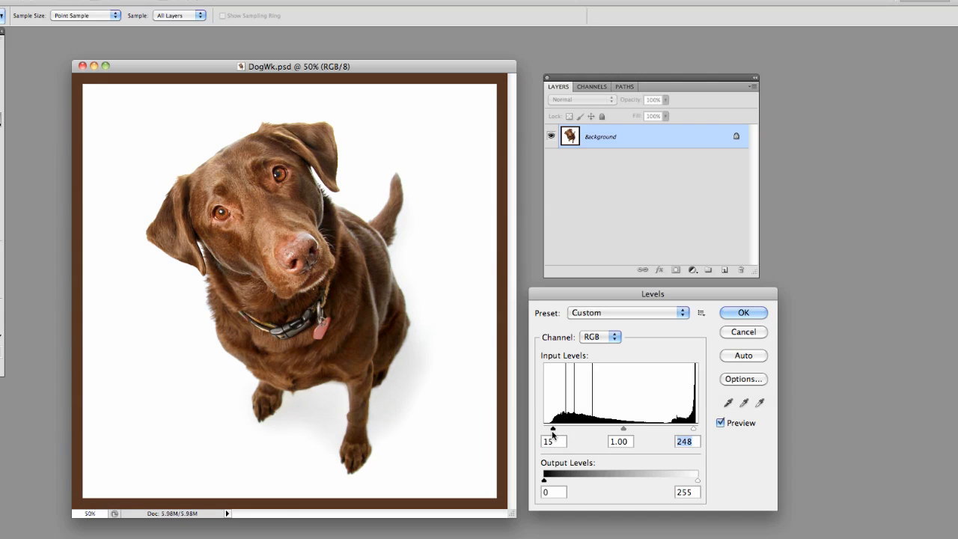
click(742, 312)
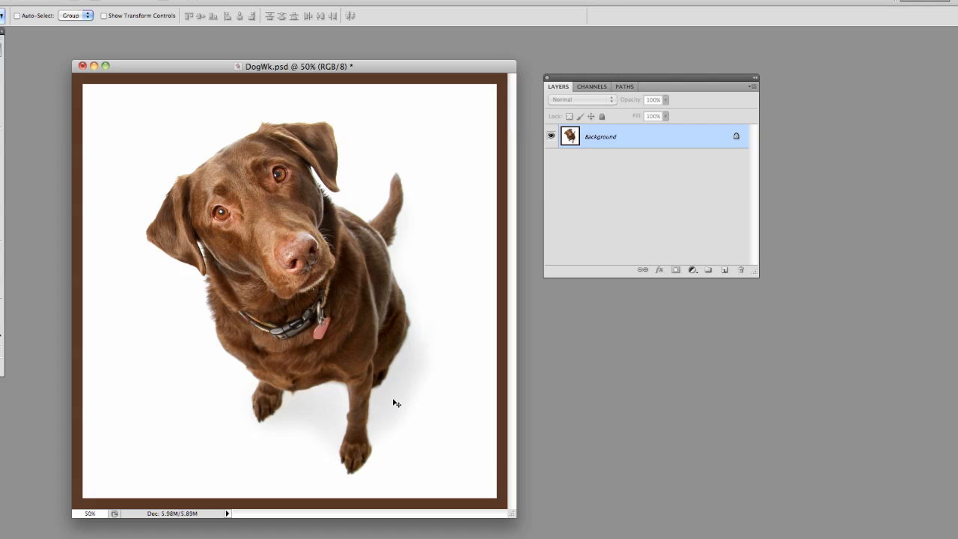
mouse_move(367, 386)
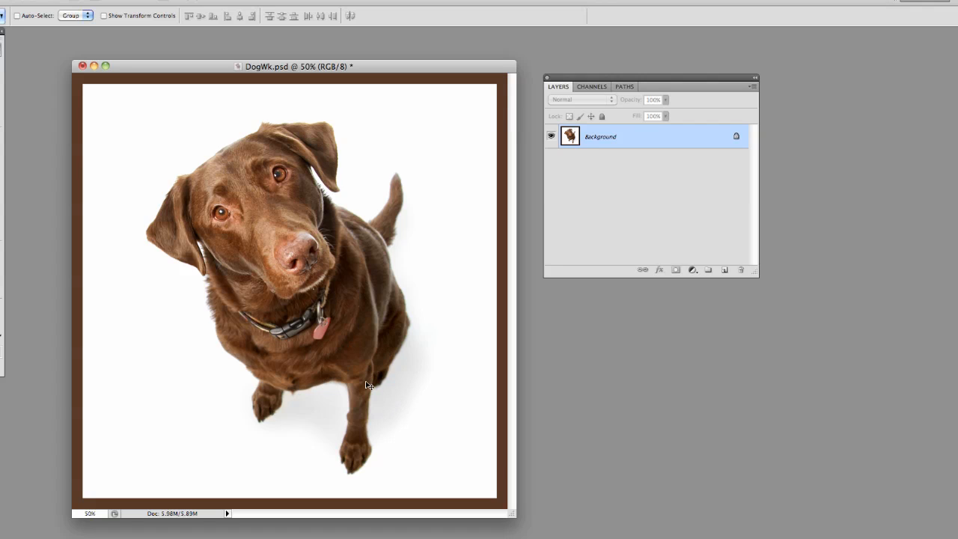
mouse_move(362, 410)
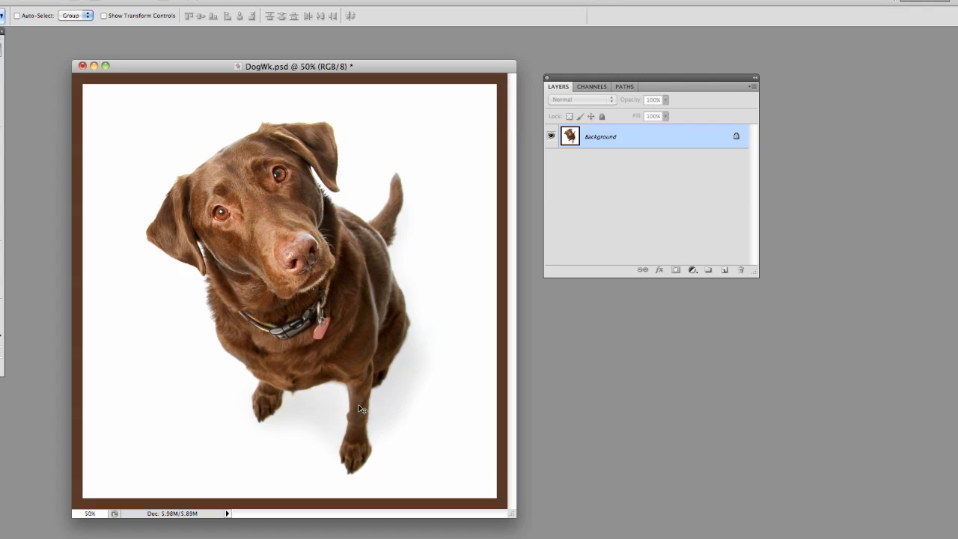
mouse_move(479, 279)
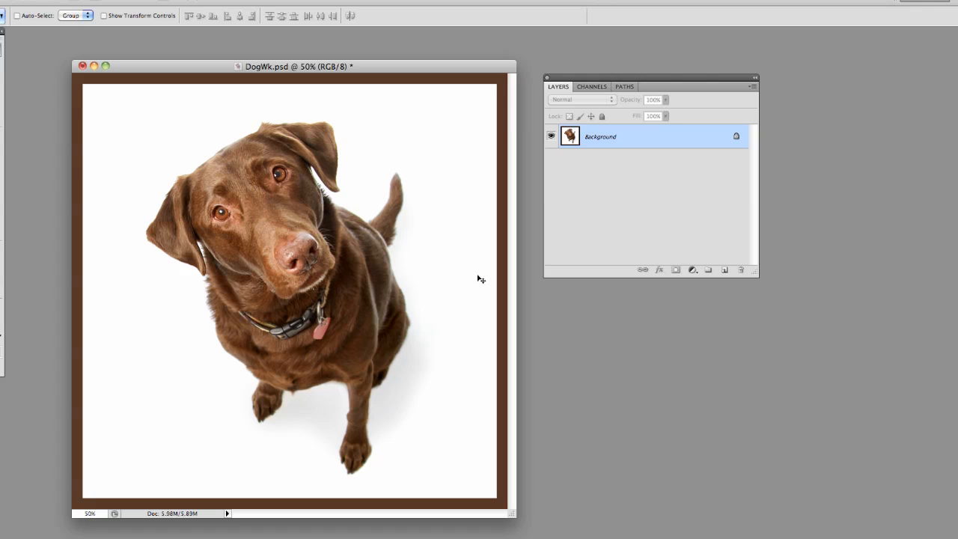
mouse_move(644, 186)
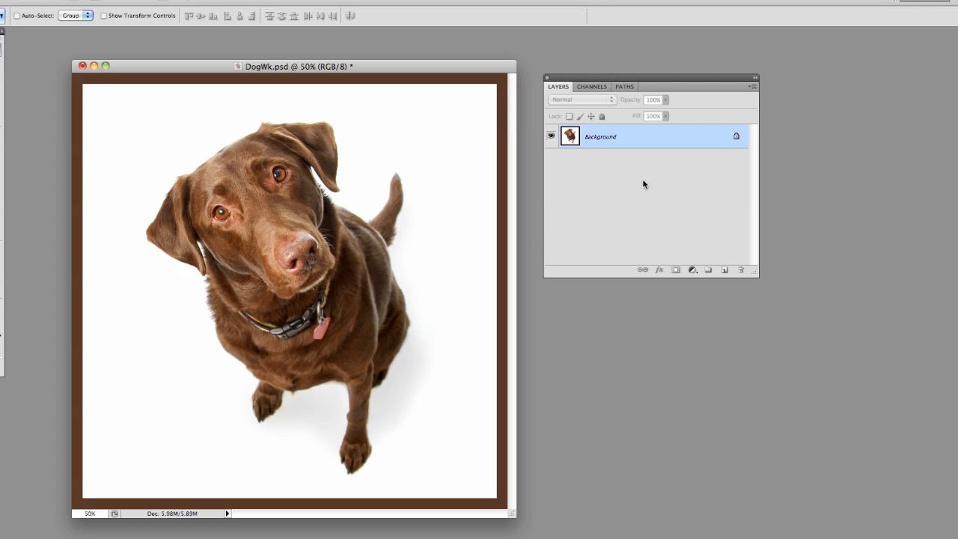
mouse_move(607, 148)
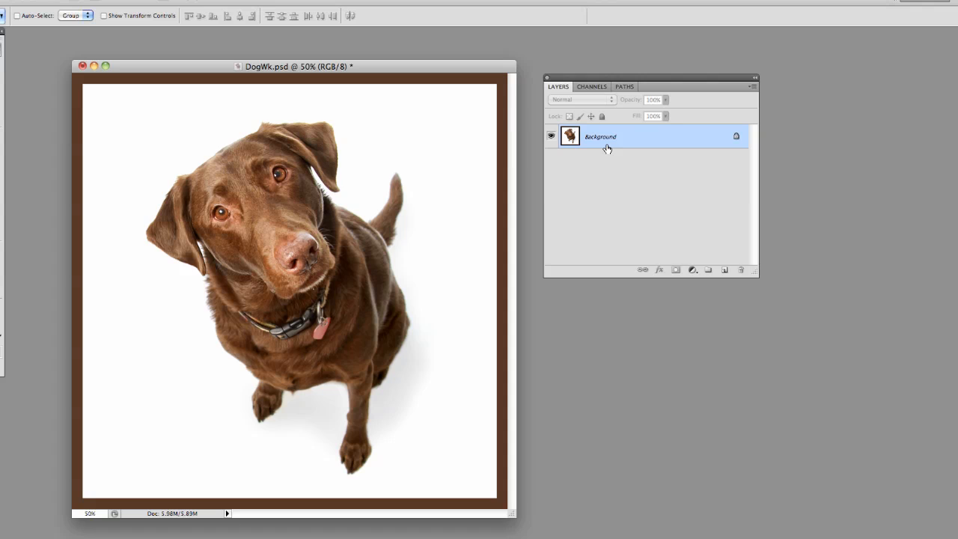
mouse_move(381, 333)
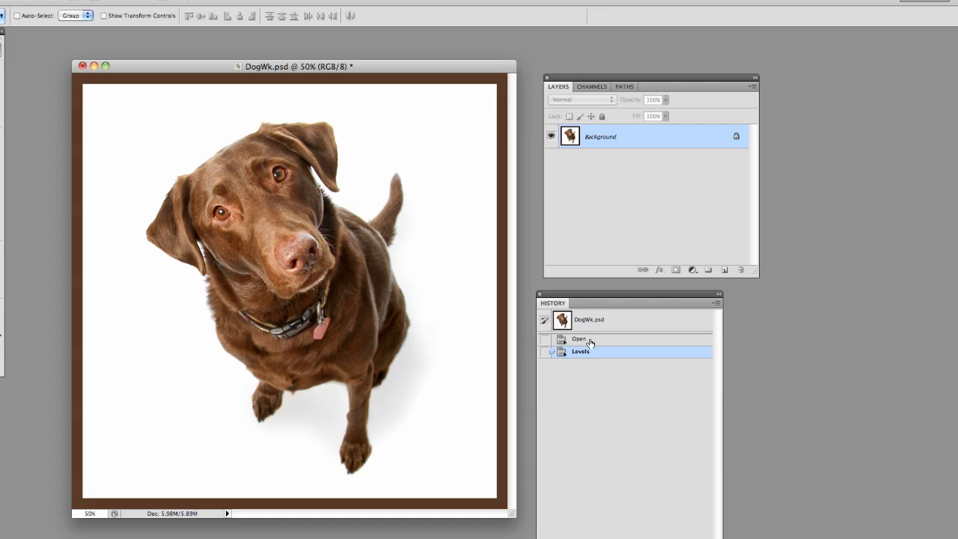
Revert to the Open history state, undoing the direct Levels change
click(578, 338)
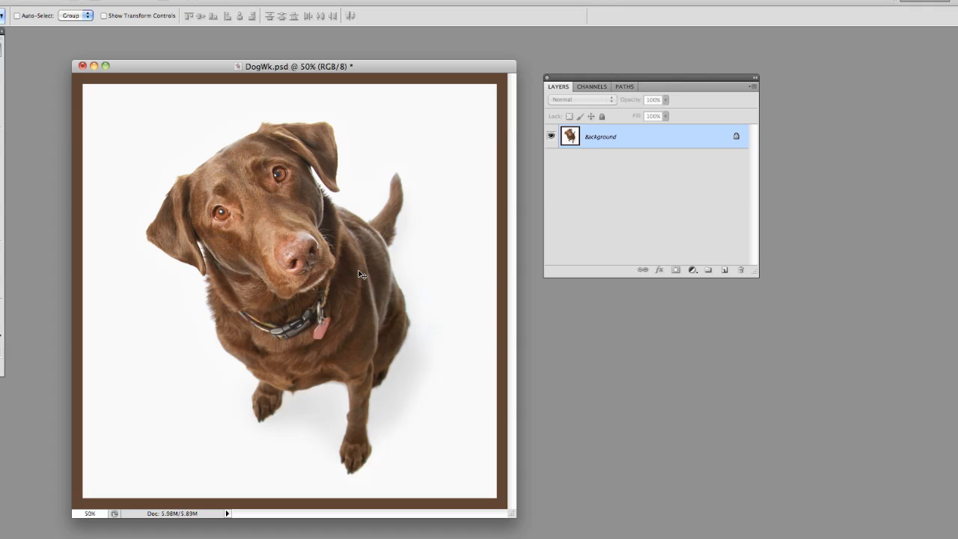
mouse_move(438, 329)
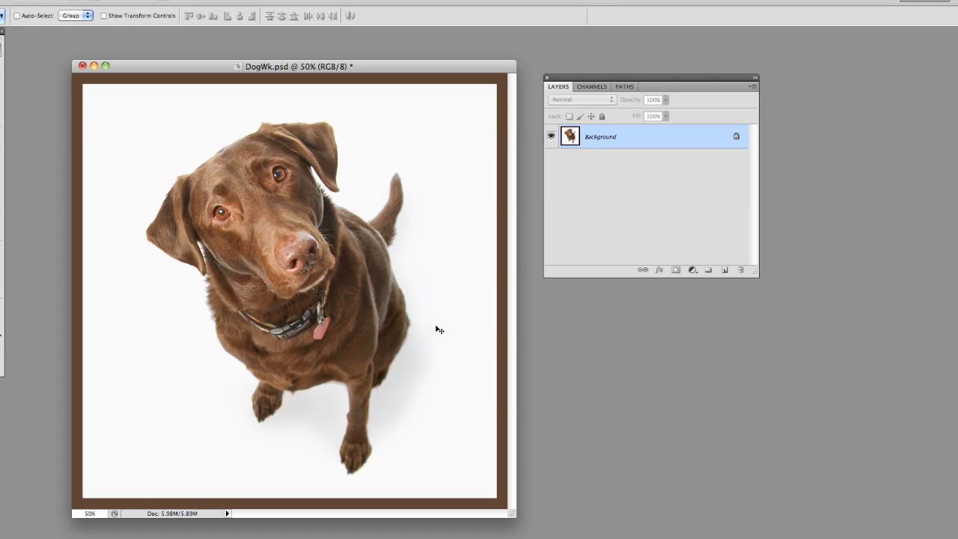
mouse_move(591, 320)
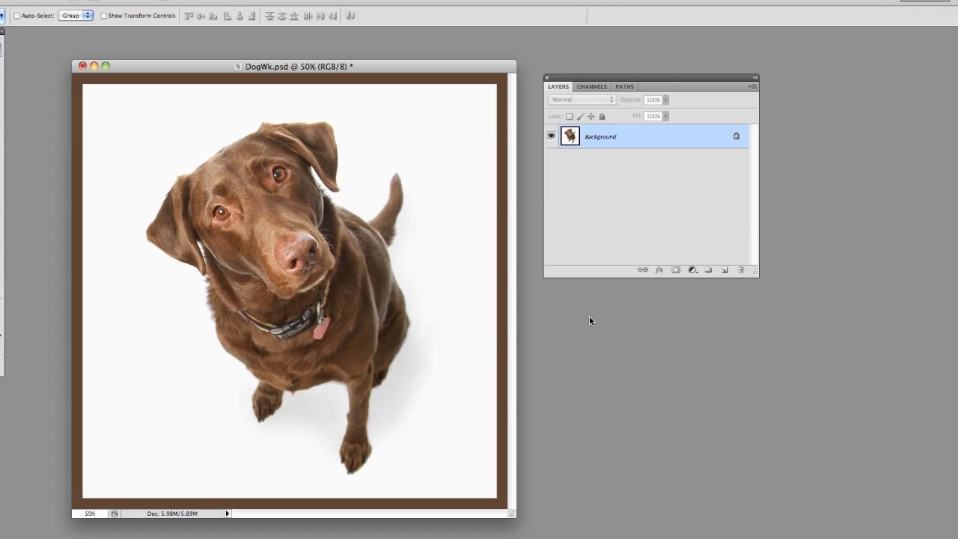
mouse_move(449, 386)
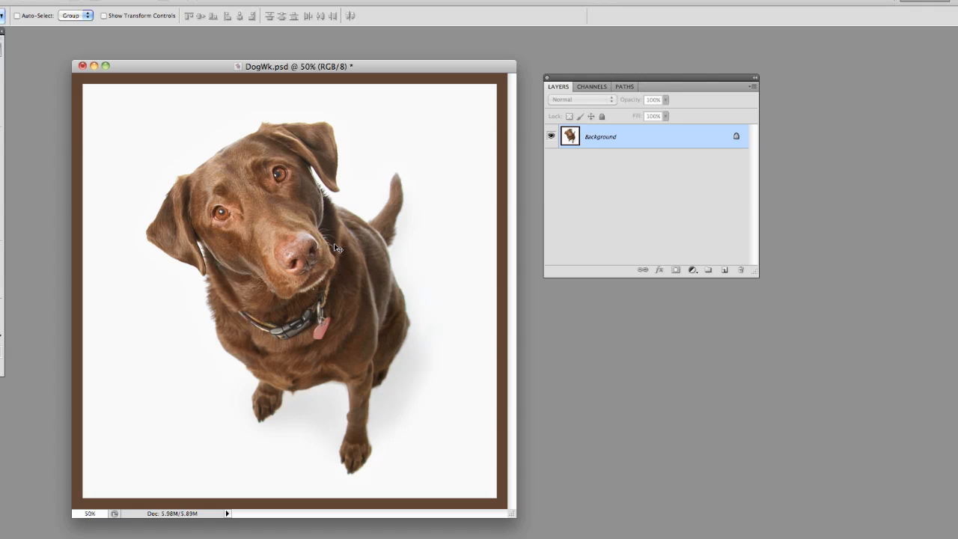
mouse_move(362, 264)
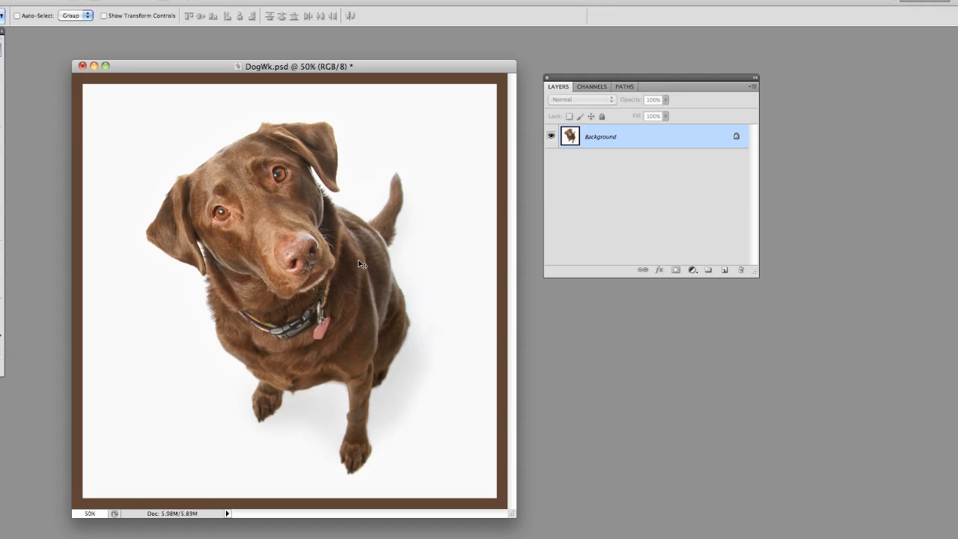
mouse_move(419, 351)
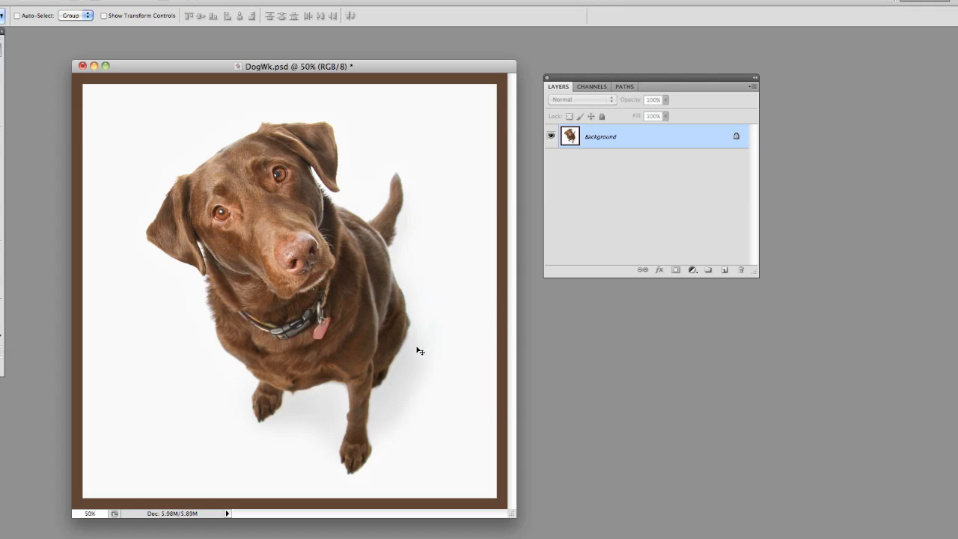
mouse_move(398, 353)
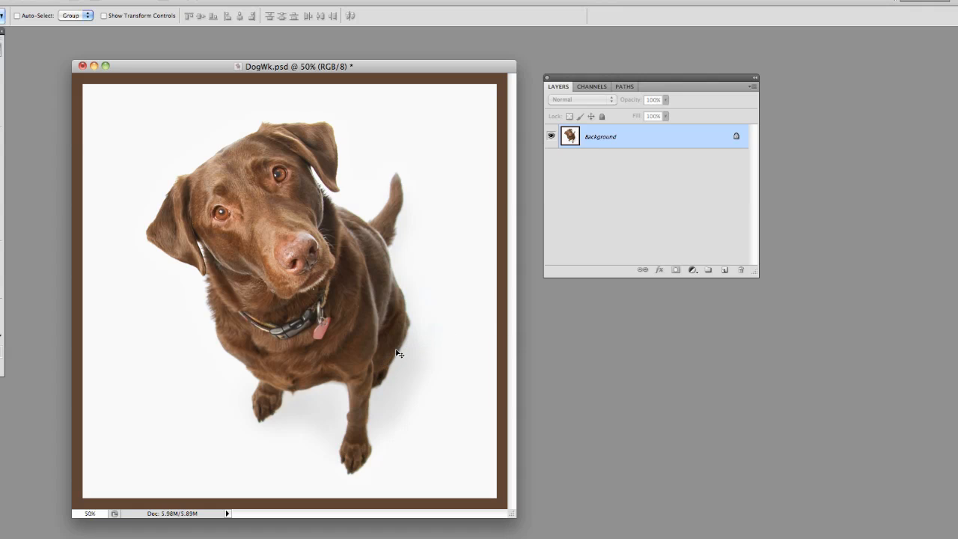
mouse_move(537, 367)
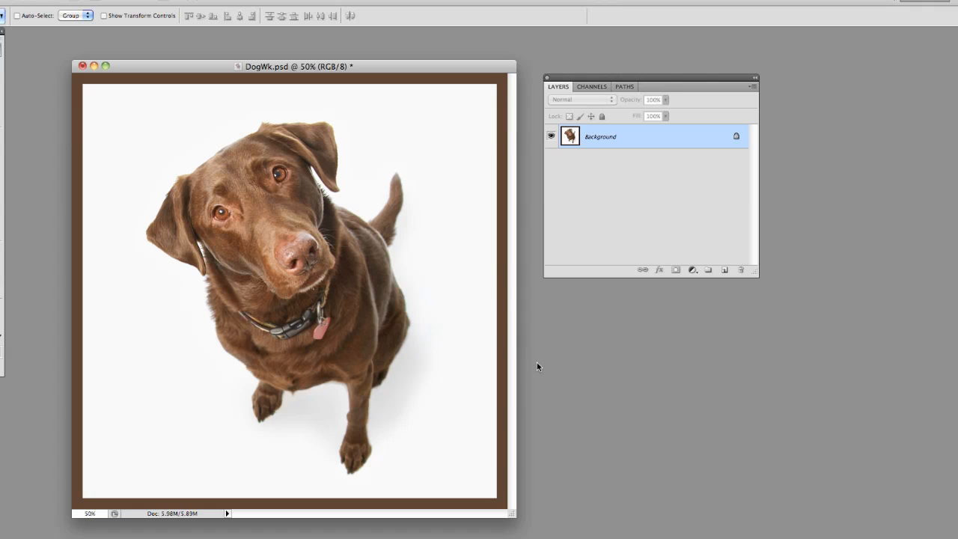
mouse_move(492, 345)
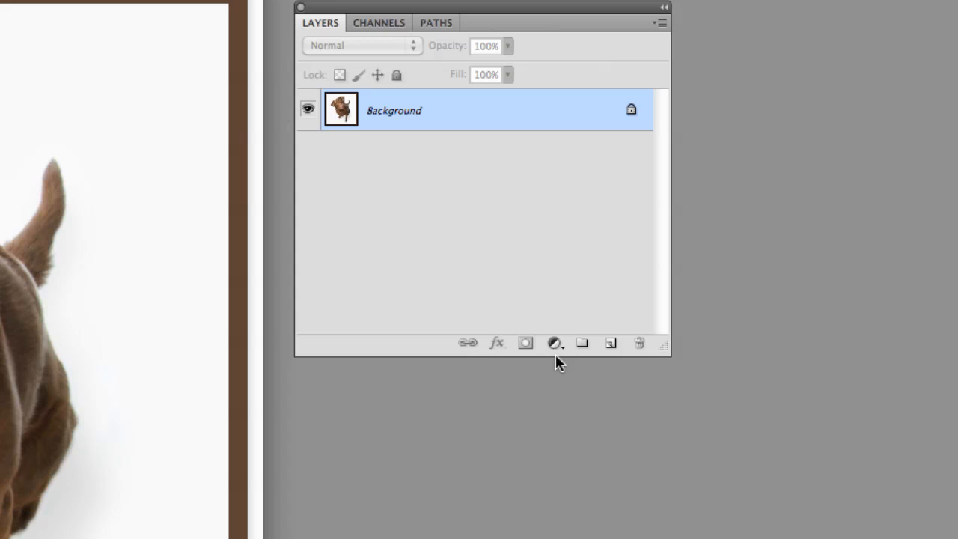
Add a Levels 1 adjustment layer above Background with inputs 20 and 253
click(553, 342)
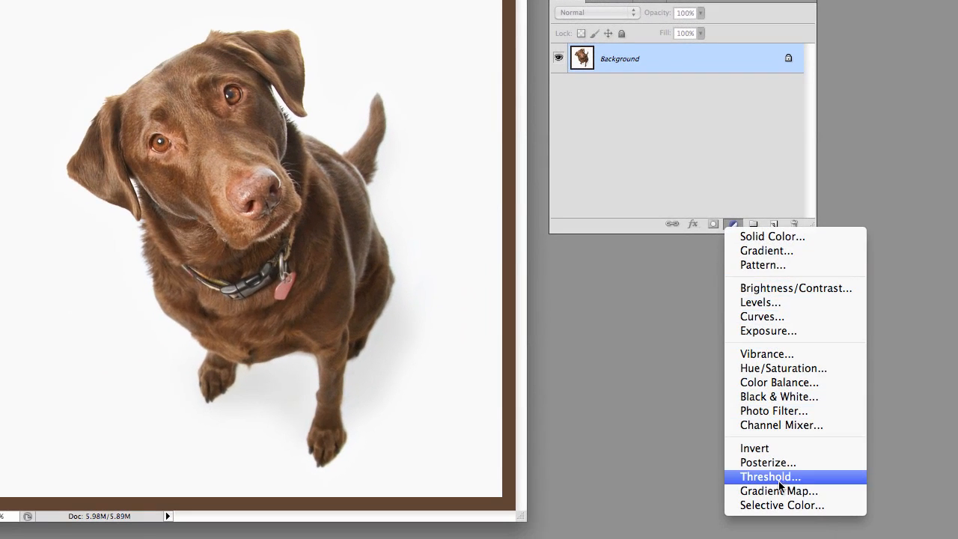
mouse_move(779, 485)
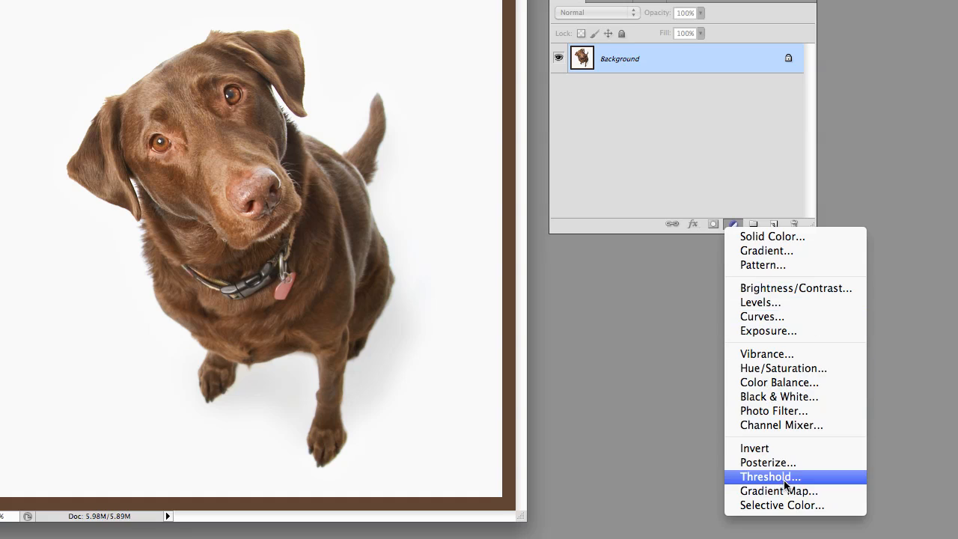
mouse_move(760, 302)
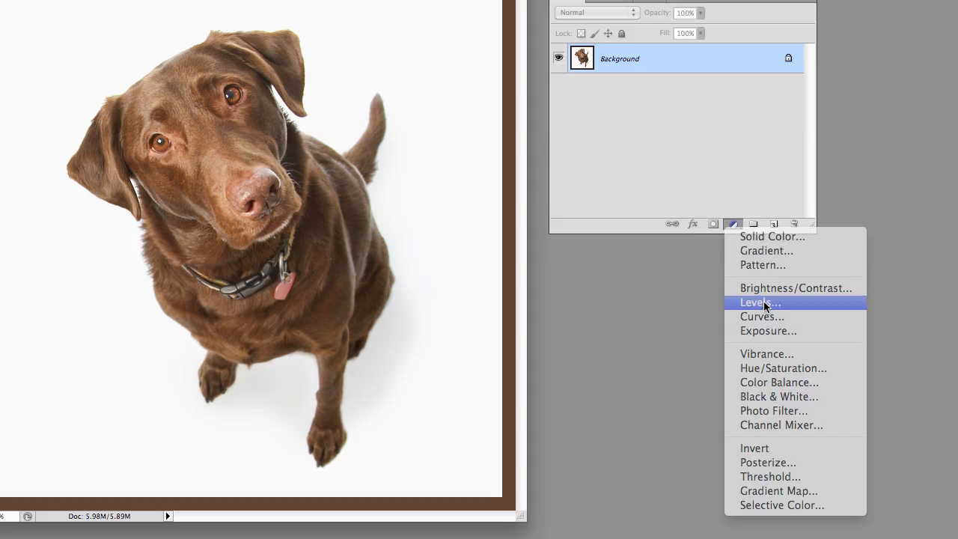
click(755, 302)
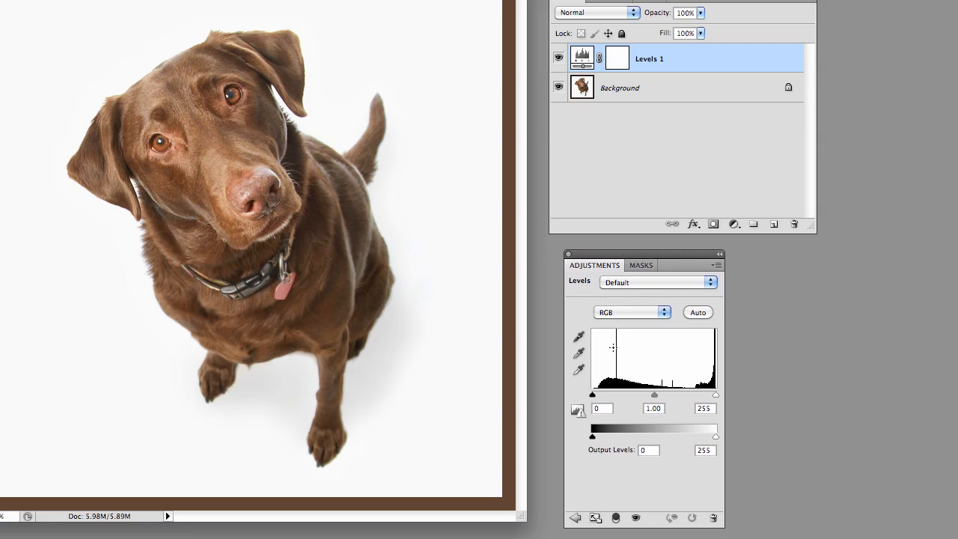
drag(593, 395, 598, 395)
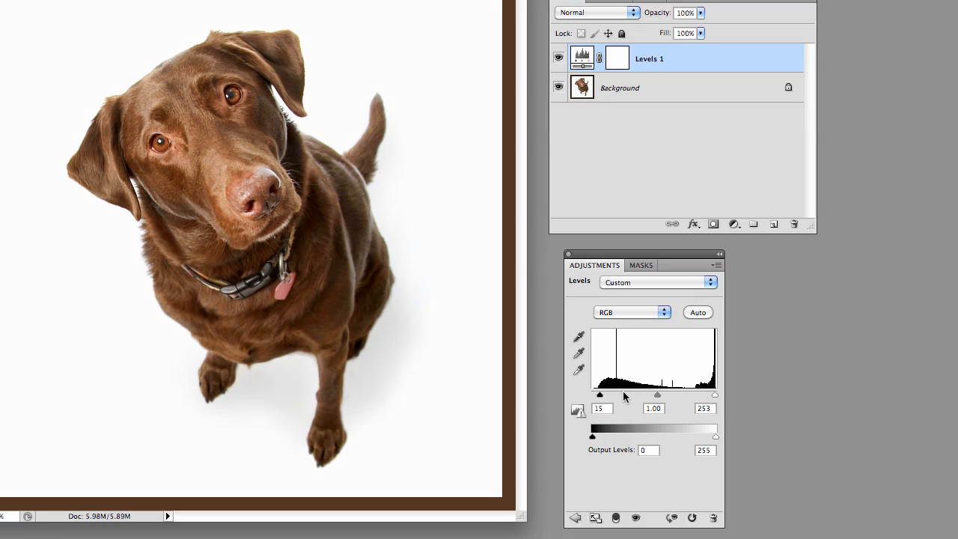
drag(599, 395, 604, 395)
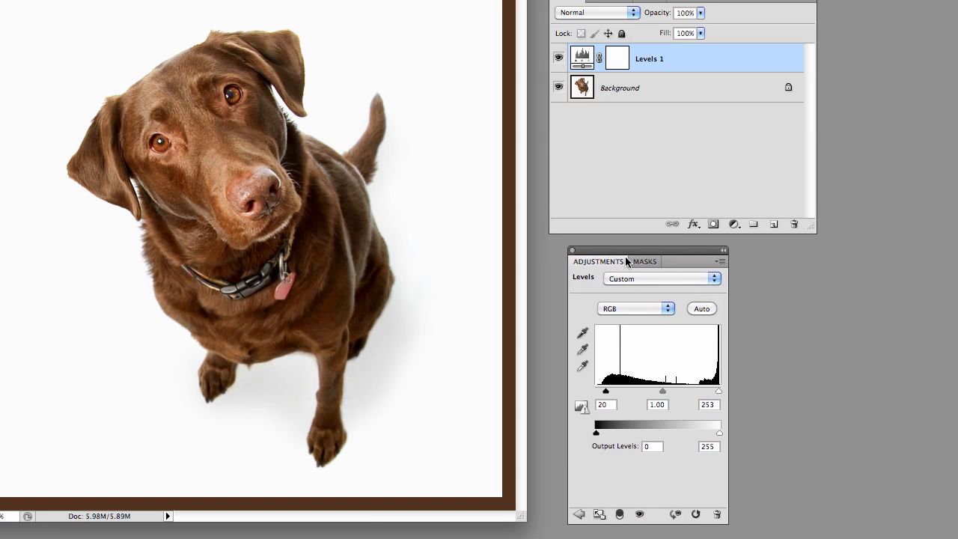
mouse_move(664, 275)
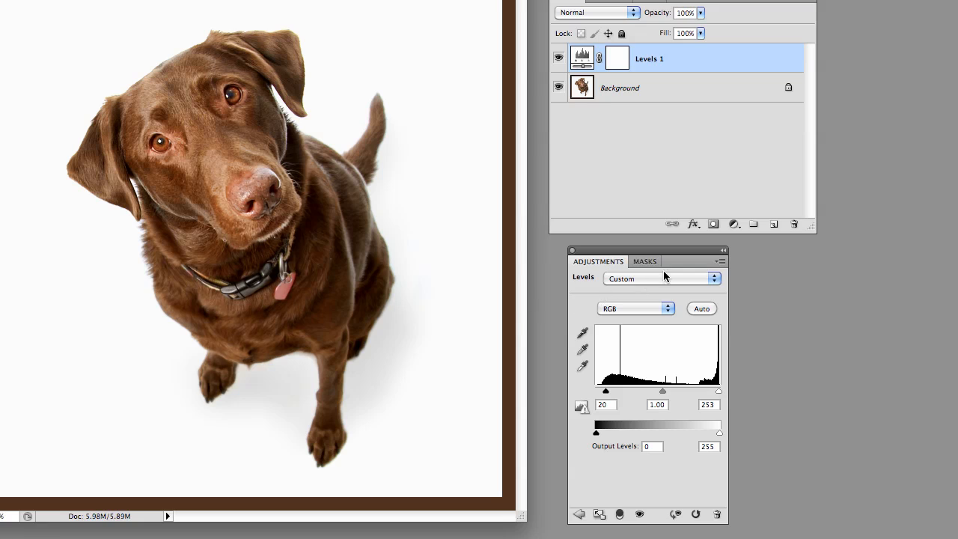
Add a Black & White 1 adjustment layer and toggle its visibility to compare
click(733, 225)
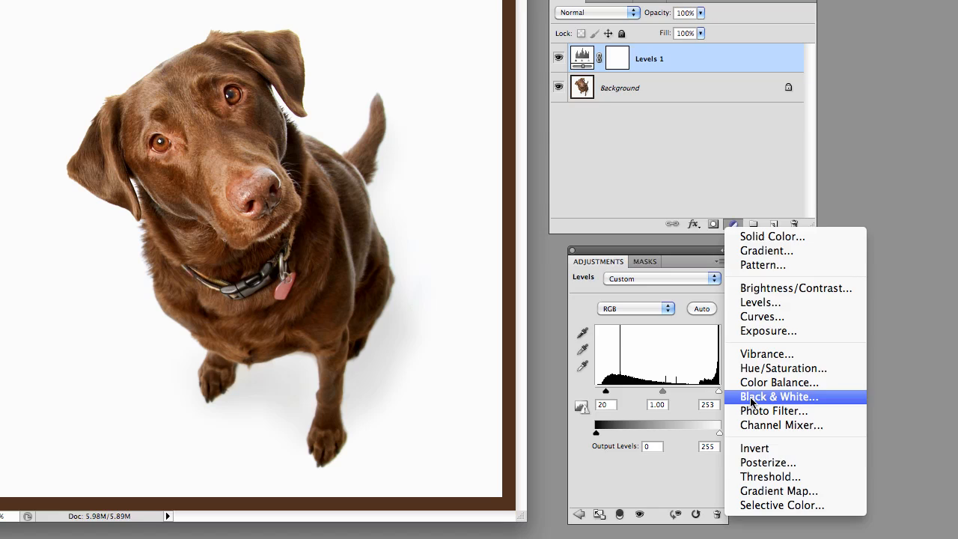
click(778, 396)
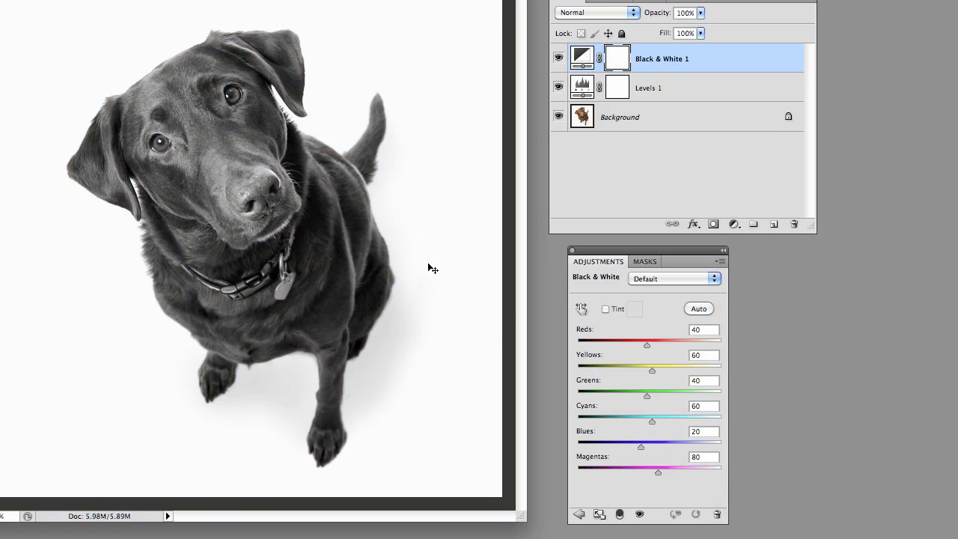
mouse_move(604, 250)
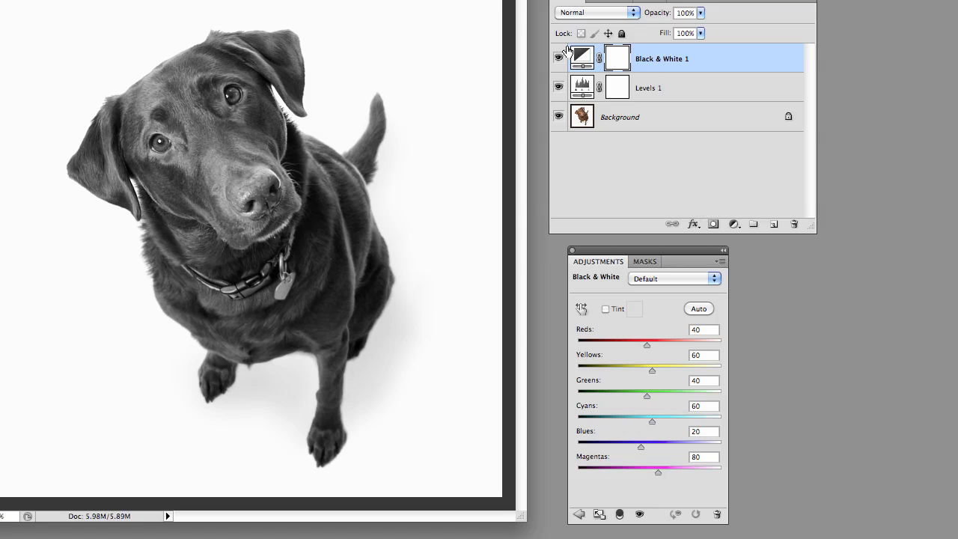
click(558, 58)
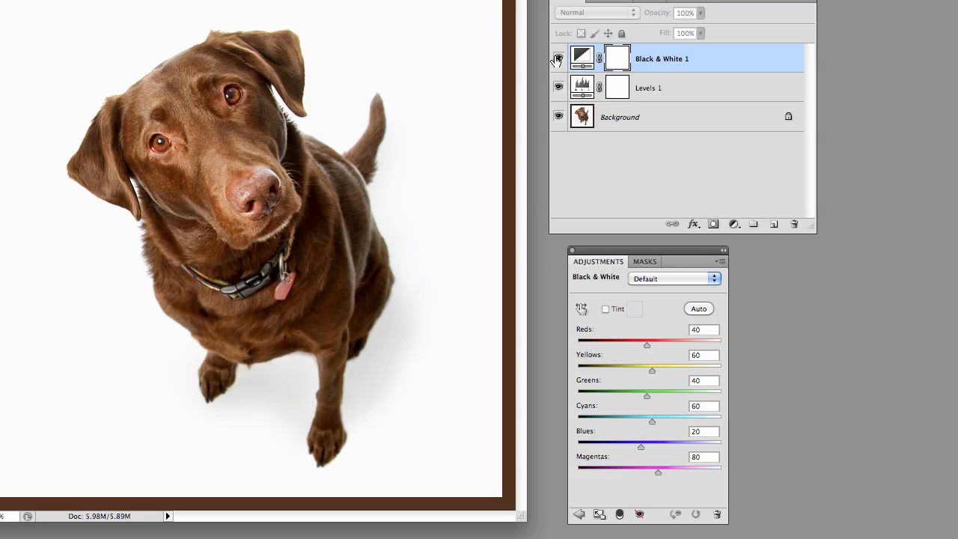
click(557, 58)
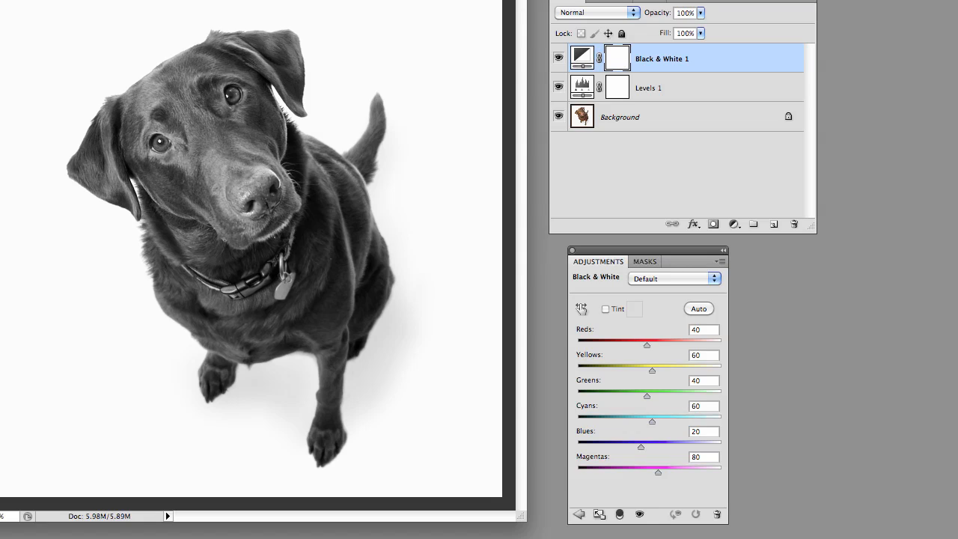
mouse_move(257, 125)
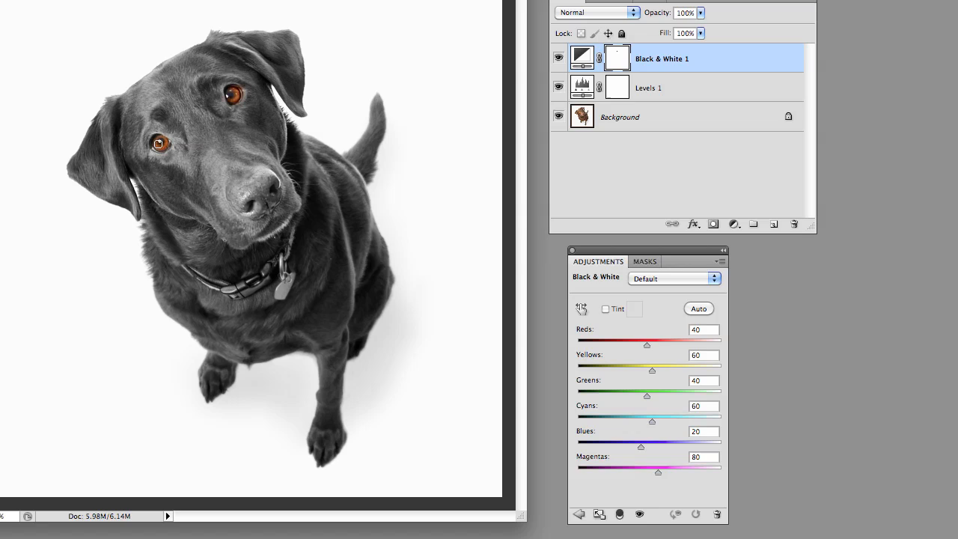
mouse_move(341, 406)
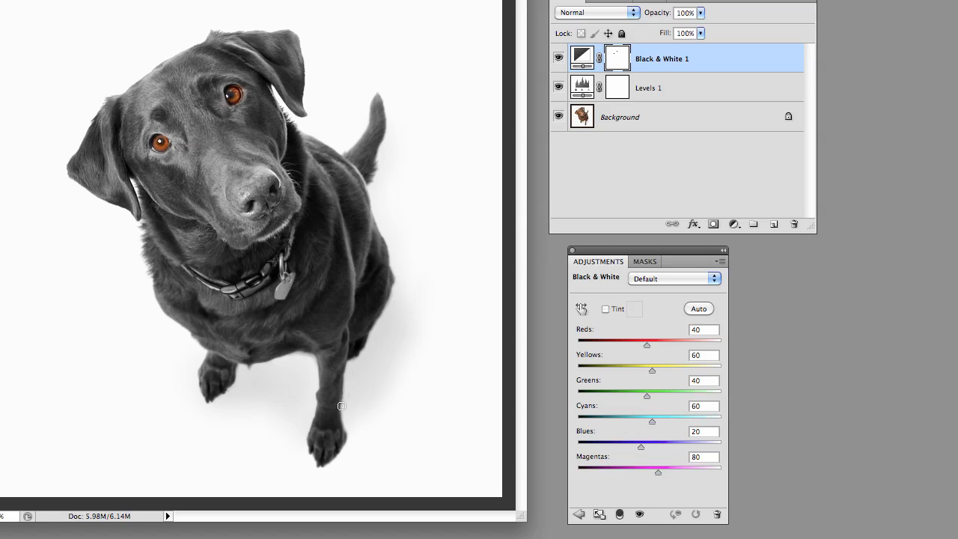
mouse_move(649, 138)
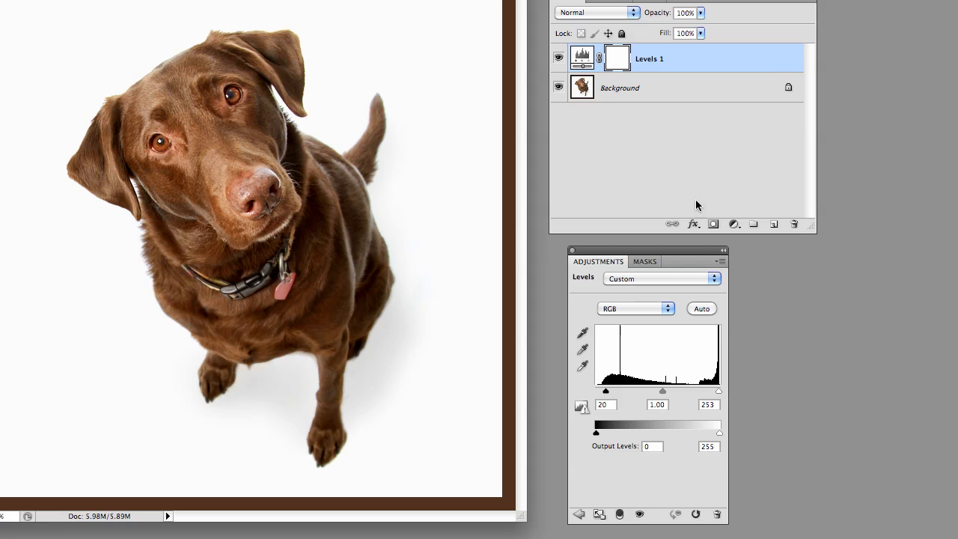
mouse_move(681, 82)
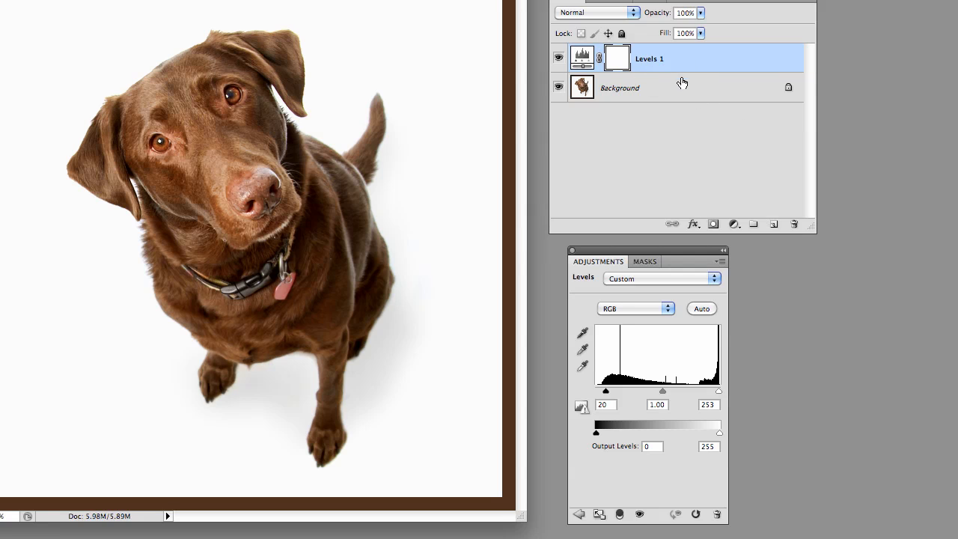
Delete the Black & White 1 layer, leaving Levels 1 above Background
click(557, 59)
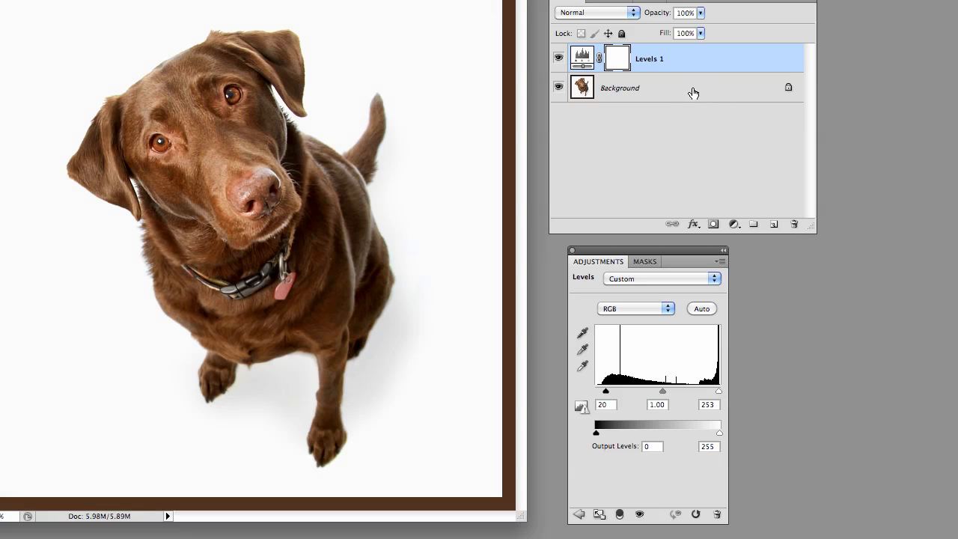
mouse_move(680, 81)
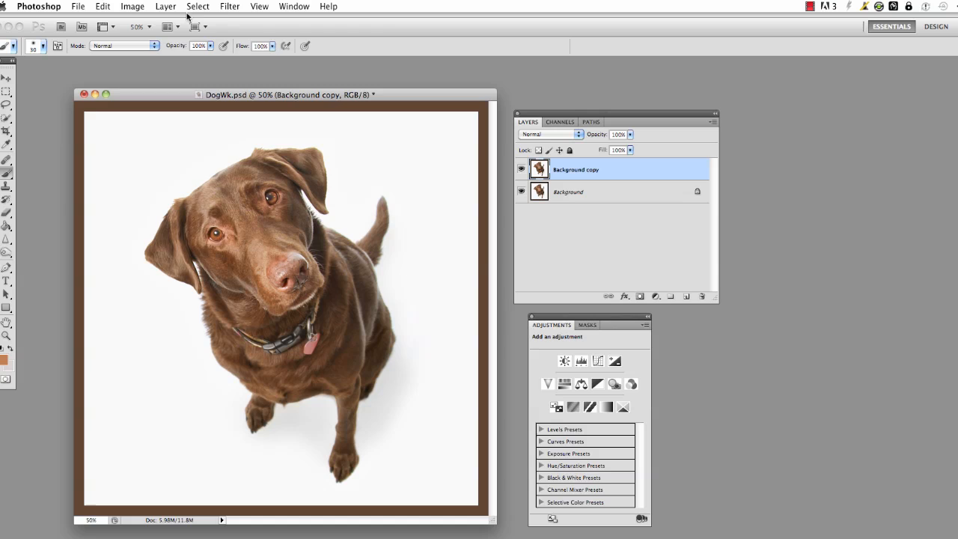
Apply Levels to the Background copy, compare with the original, and lower its opacity
click(131, 6)
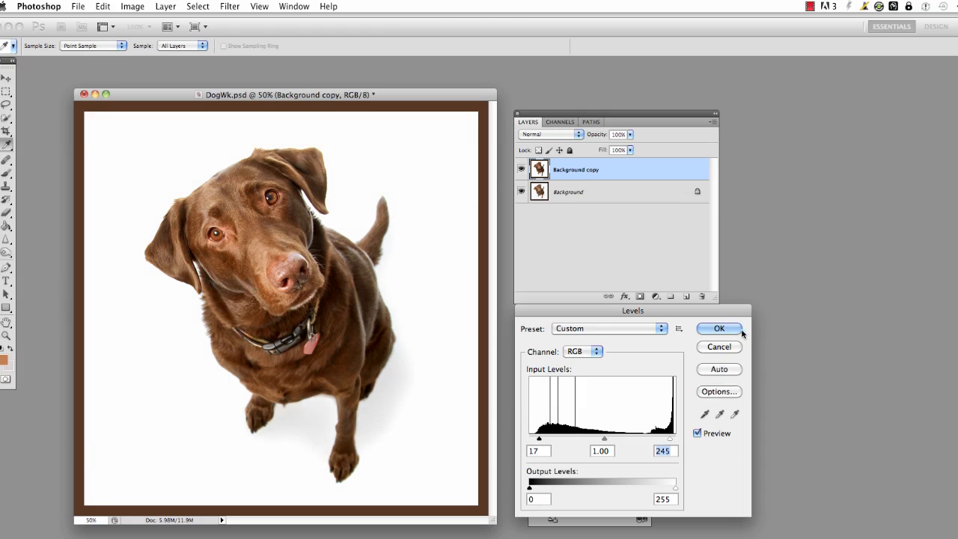
click(718, 327)
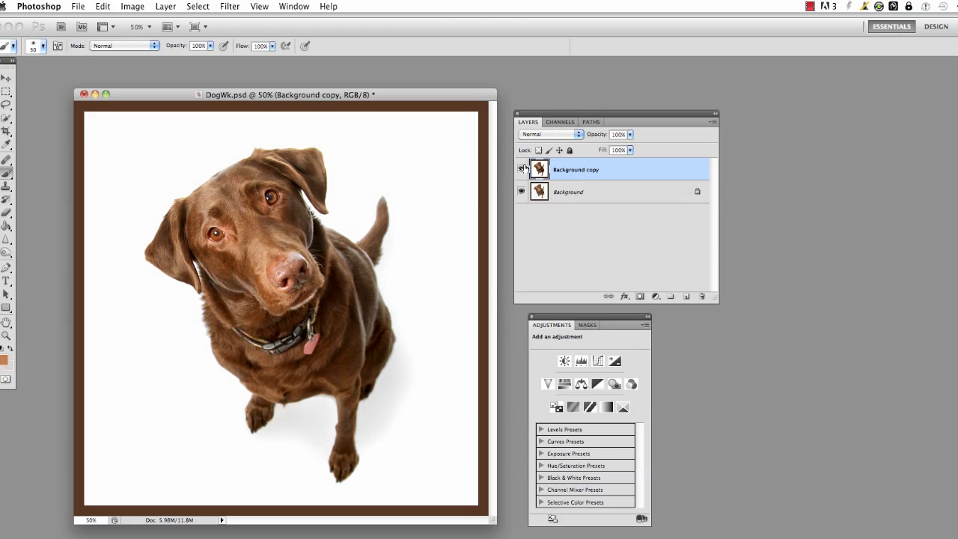
click(521, 169)
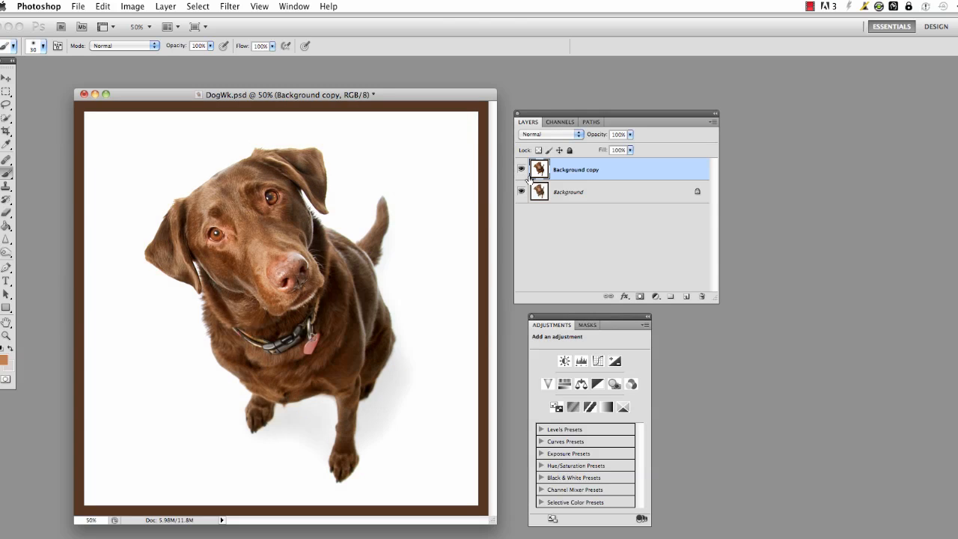
mouse_move(576, 183)
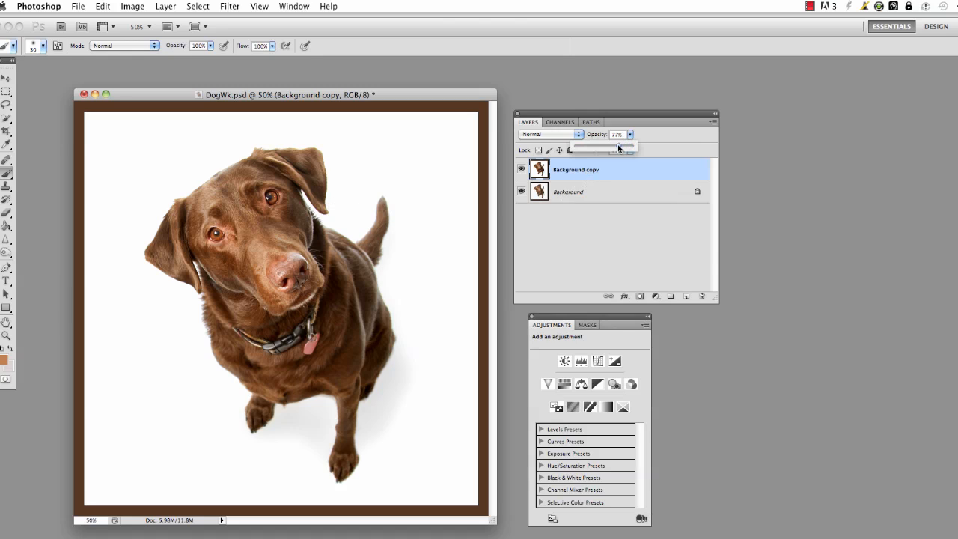
drag(625, 148, 612, 148)
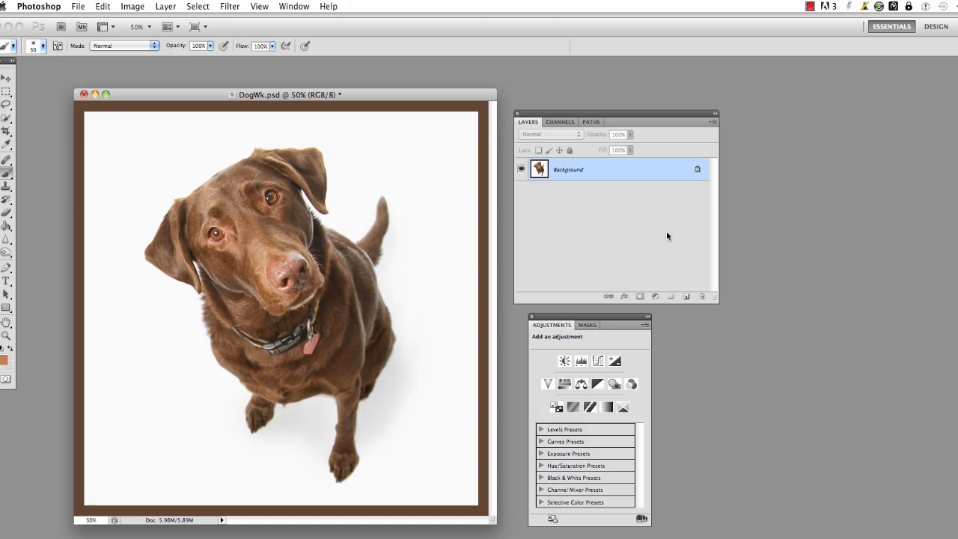
Delete Background copy and add a new Levels 1 adjustment layer above Background
click(655, 296)
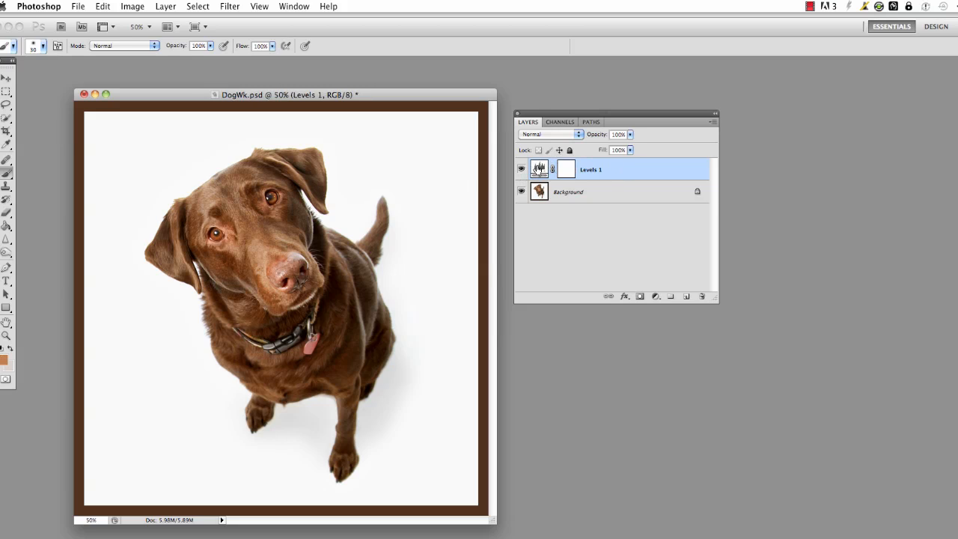
double_click(539, 168)
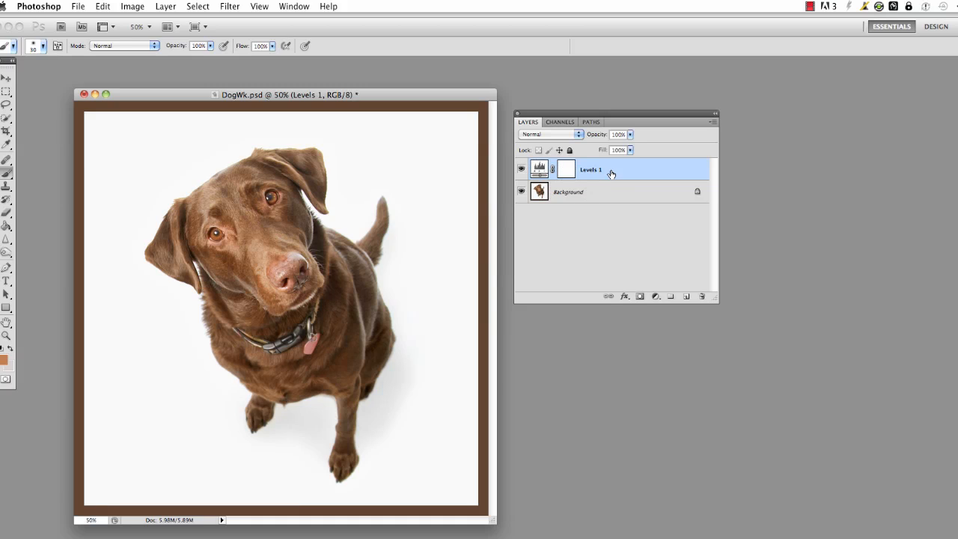
click(655, 296)
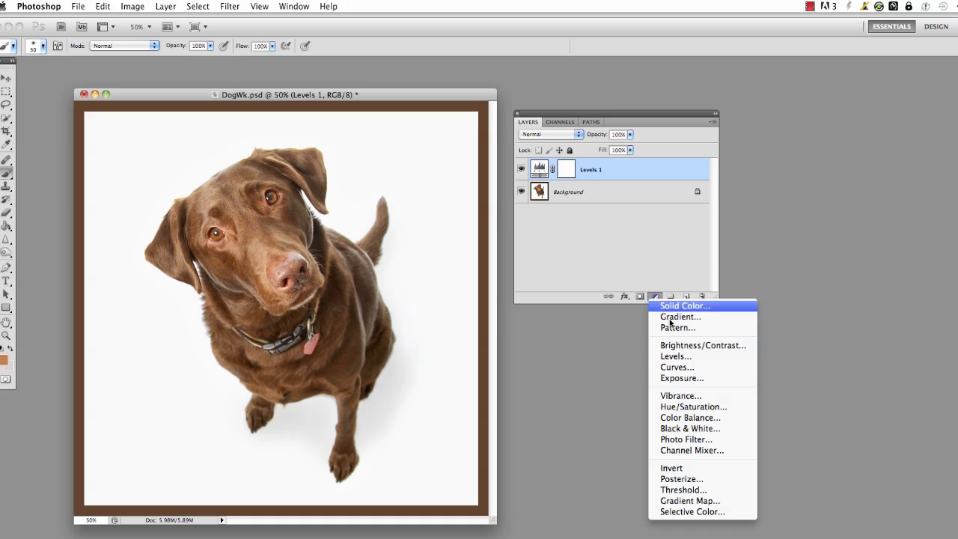
mouse_move(685, 440)
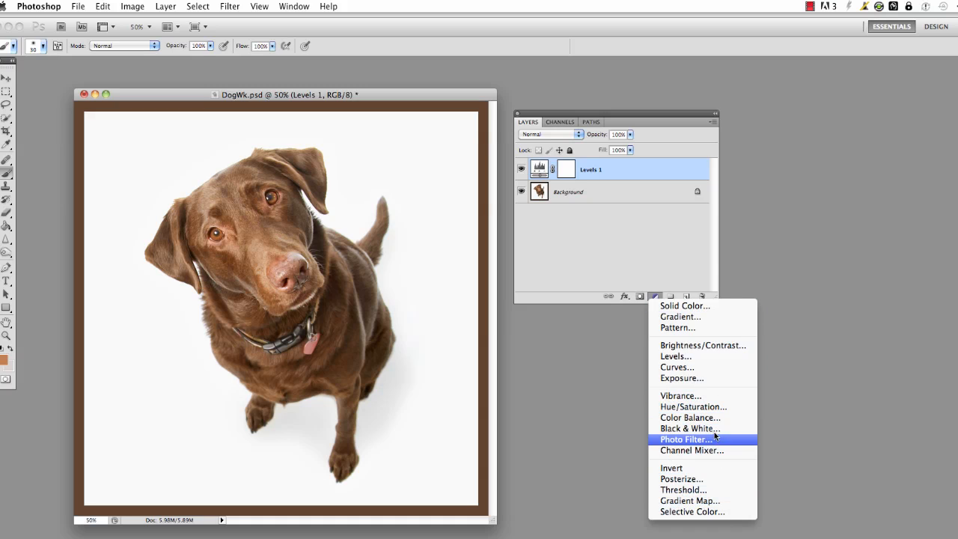
mouse_move(689, 417)
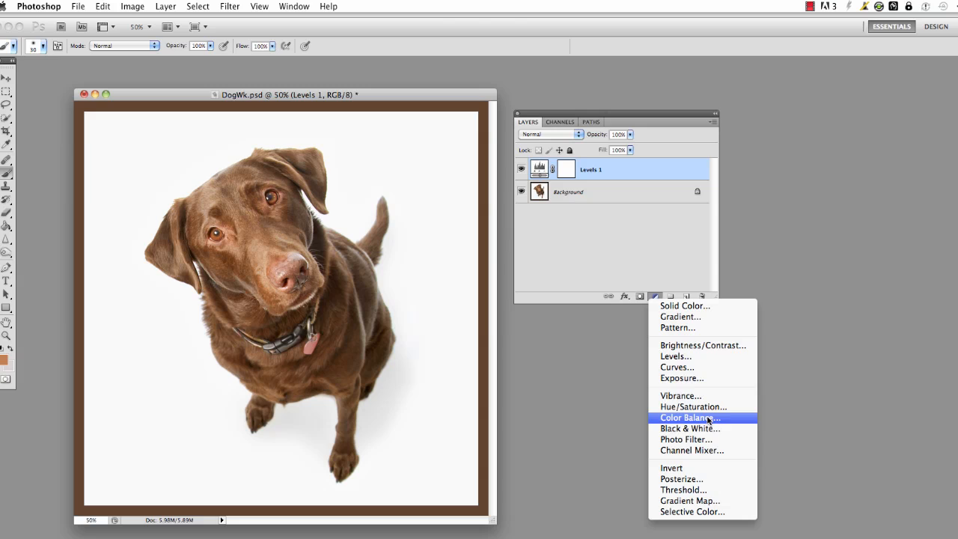
mouse_move(701, 356)
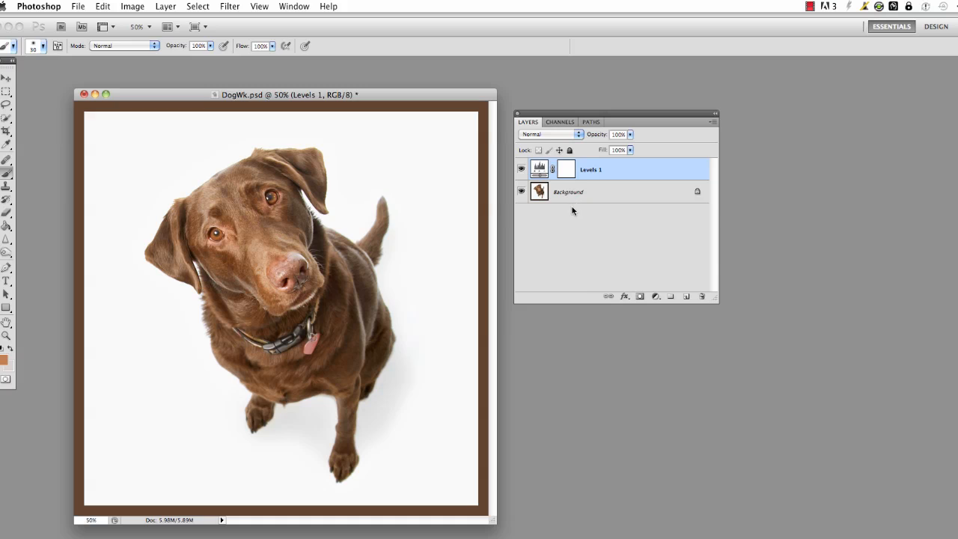
mouse_move(550, 352)
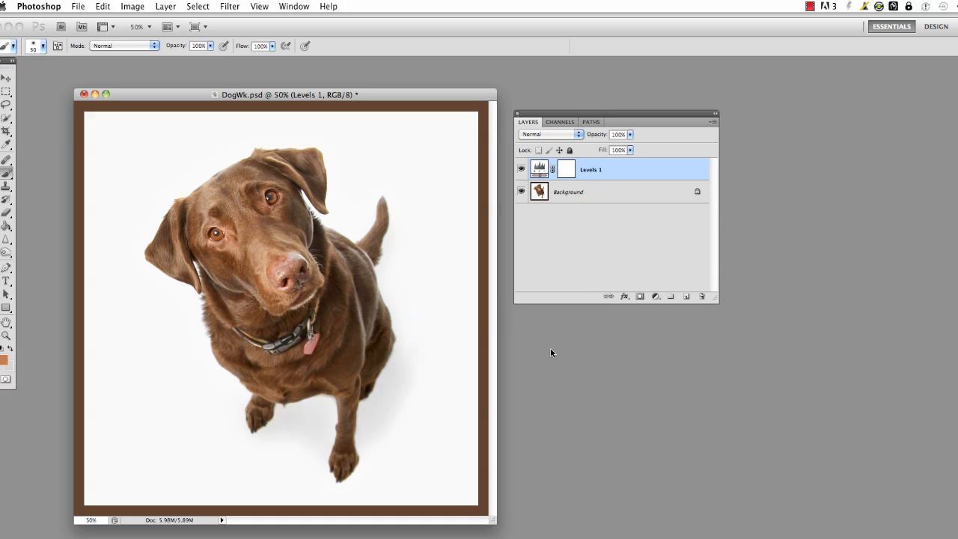
drag(614, 105, 602, 91)
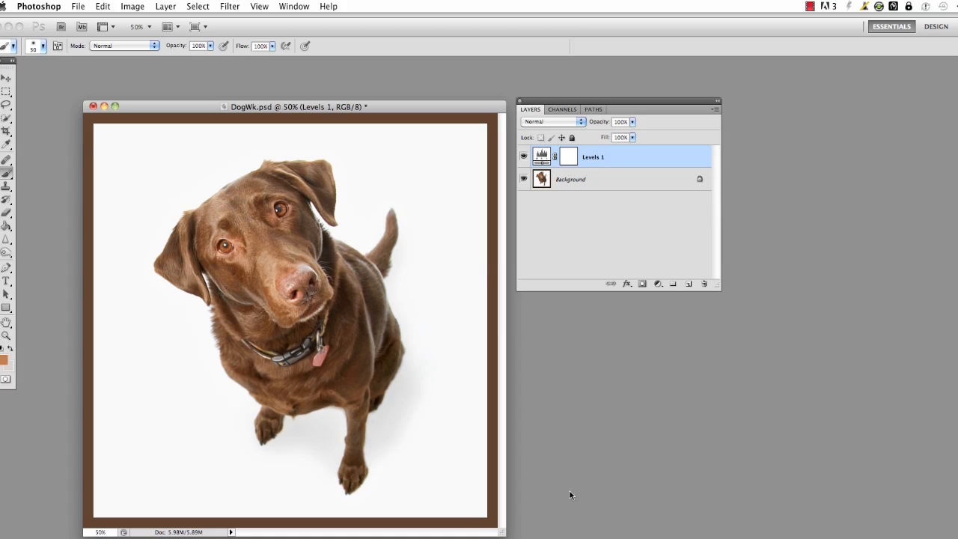
mouse_move(586, 488)
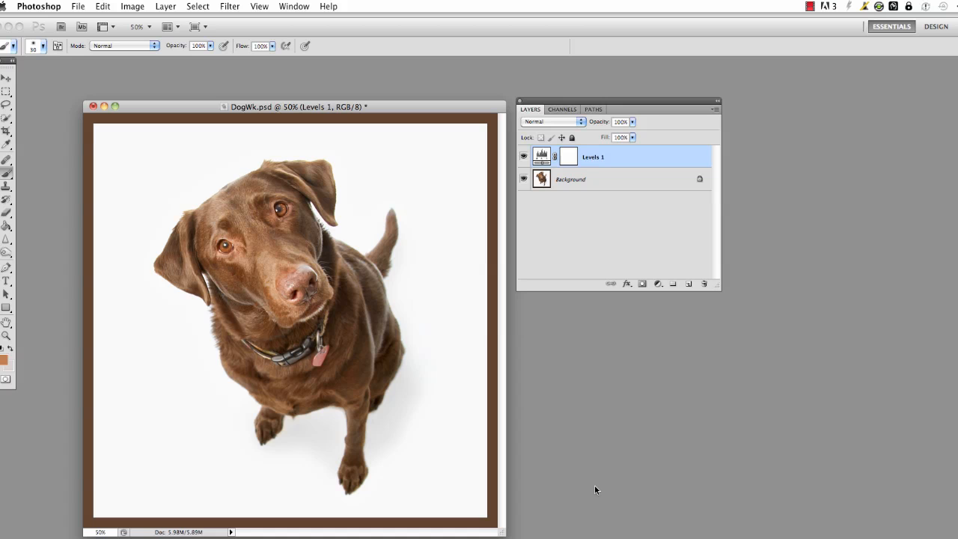
mouse_move(598, 500)
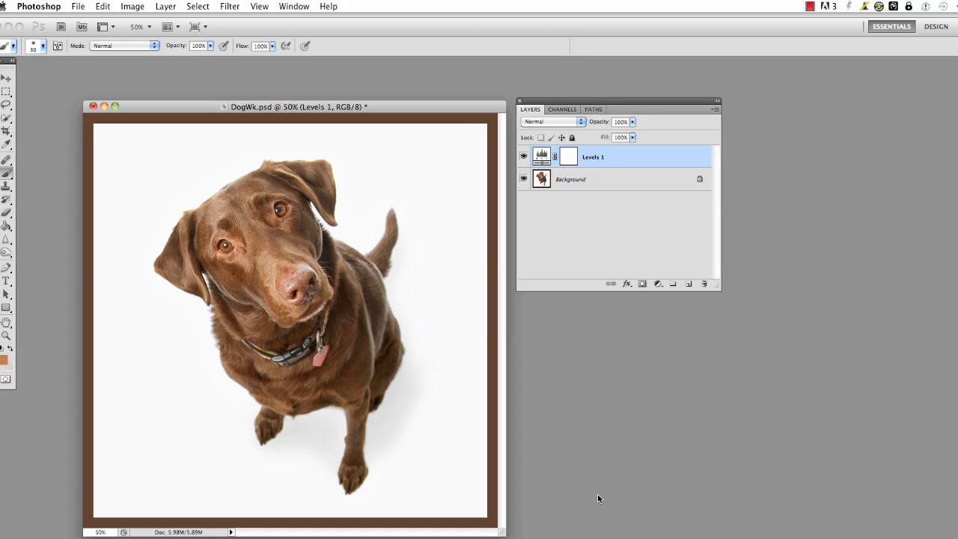